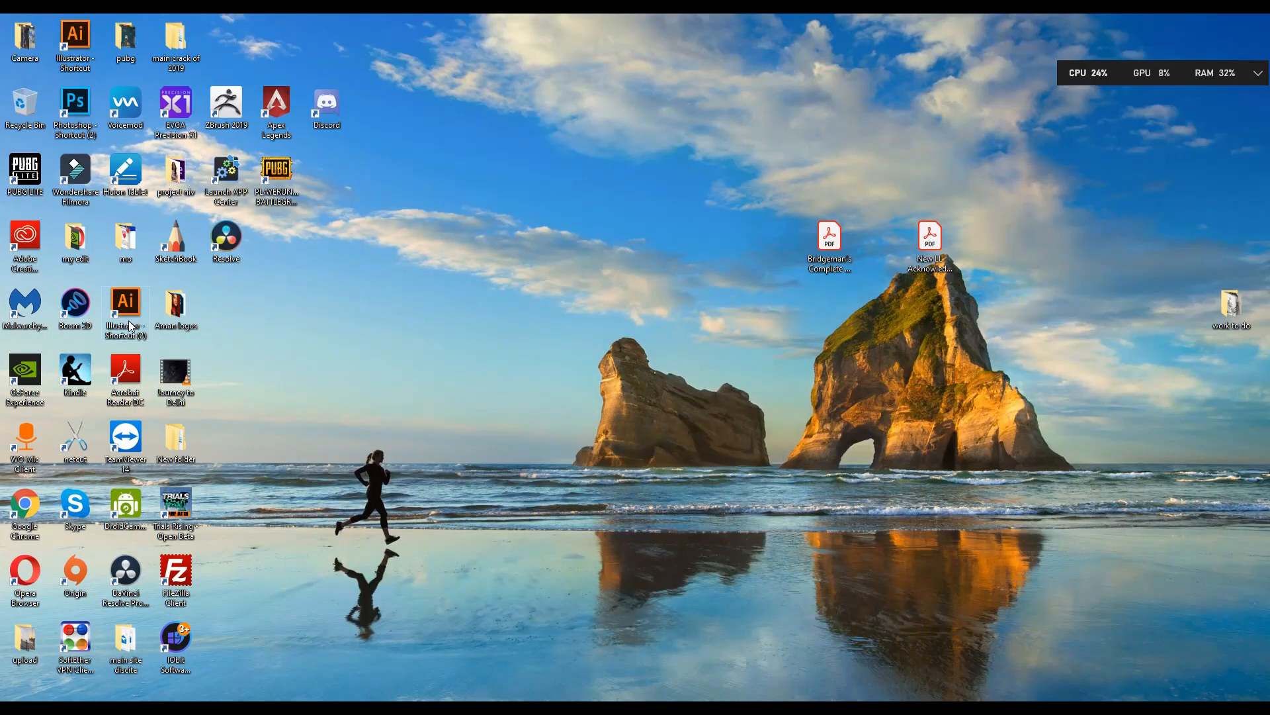
# - Launch GeForce Experience from its desktop shortcut, hitting the 'Something went wrong' error 0x0003
pyautogui.doubleClick(24, 368)
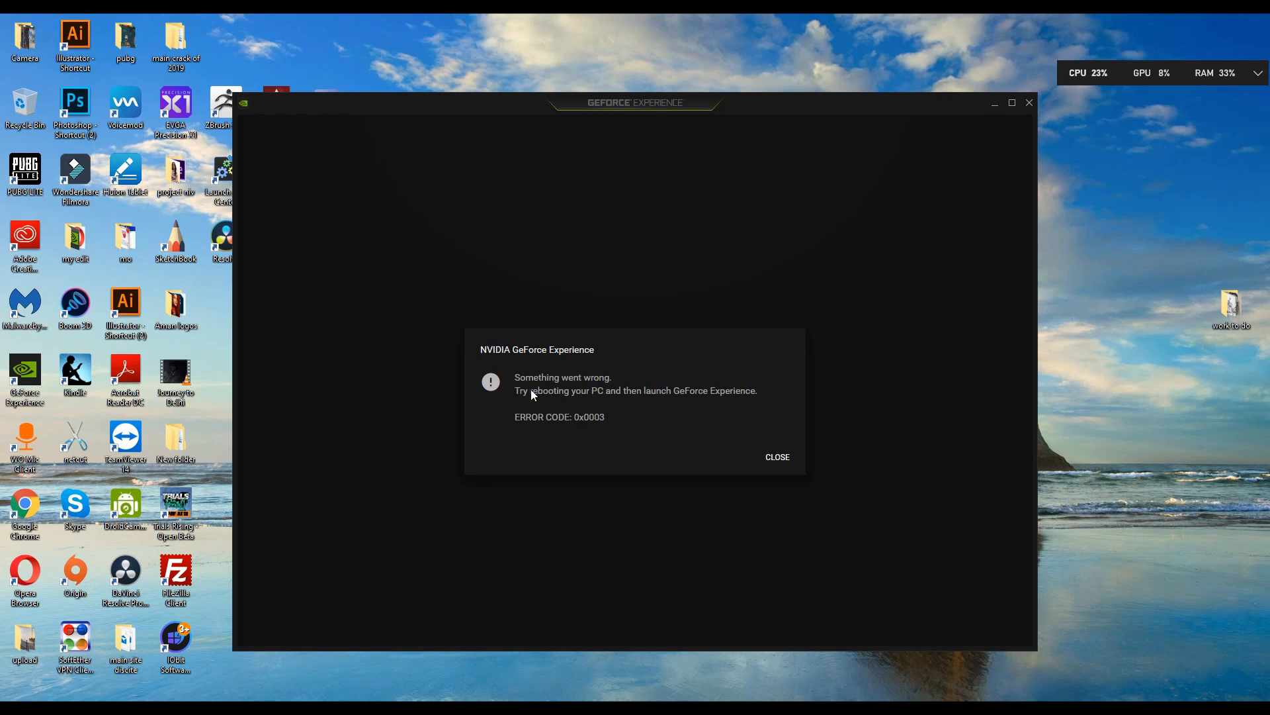
pyautogui.moveTo(659, 403)
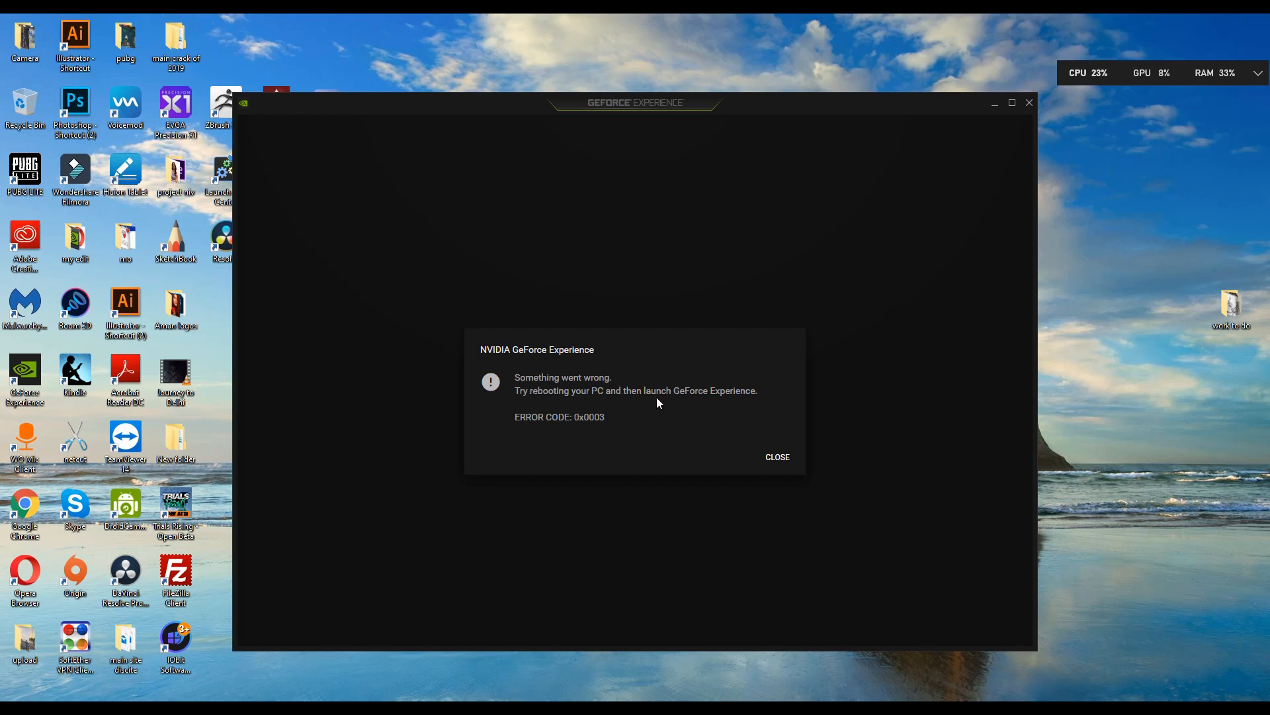
pyautogui.moveTo(717, 405)
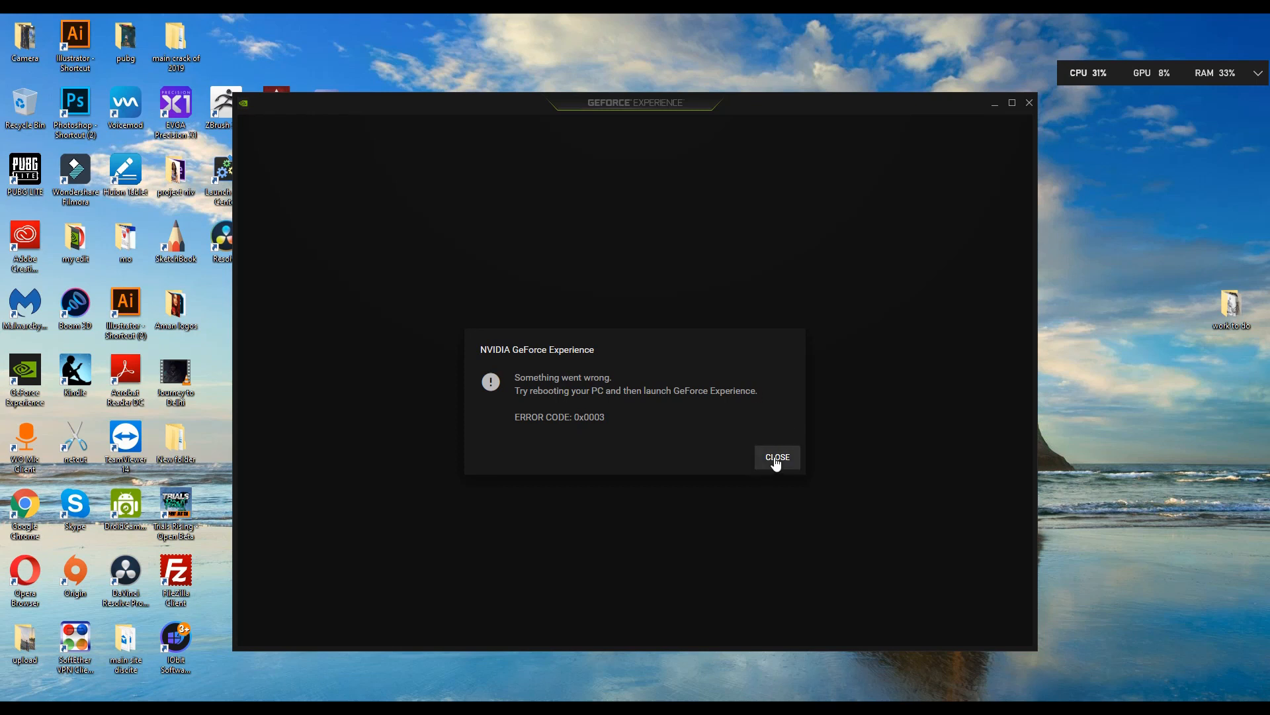
# - Dismiss the 0x0003 error and run services.msc to bring up the Windows Services console
pyautogui.click(778, 457)
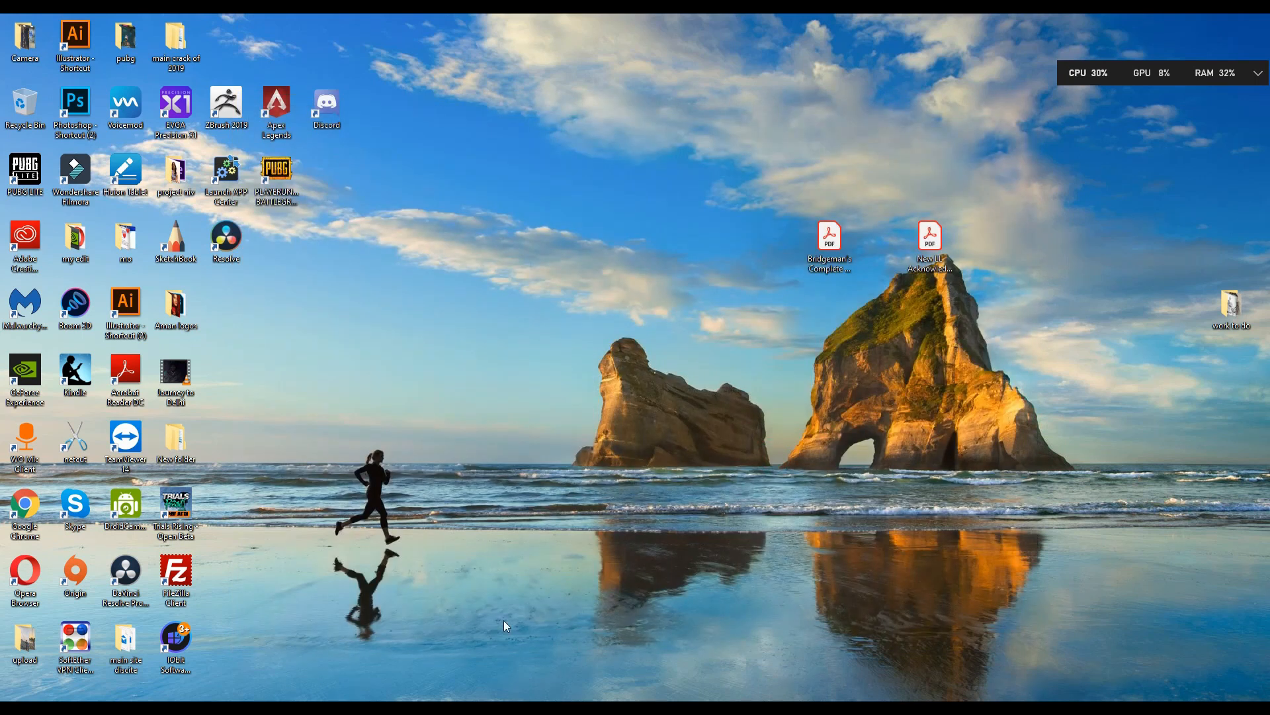
pyautogui.moveTo(428, 560)
pyautogui.write('services.msc')
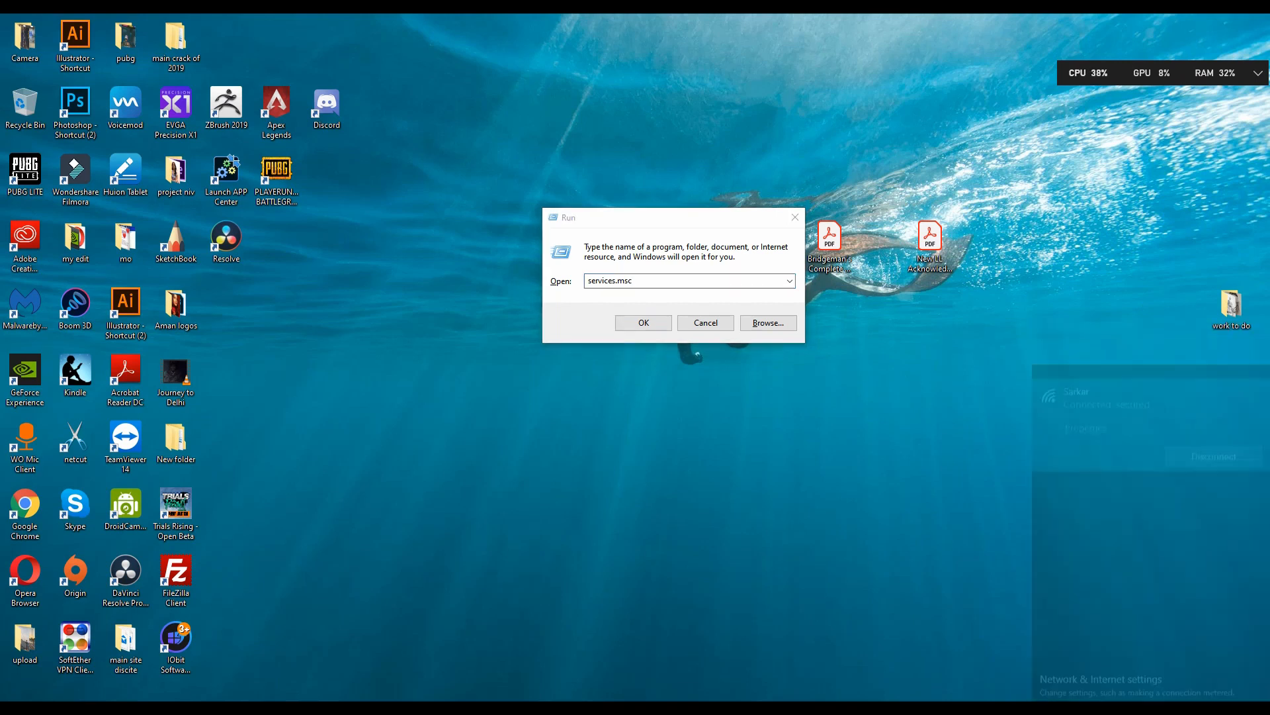
pyautogui.click(643, 321)
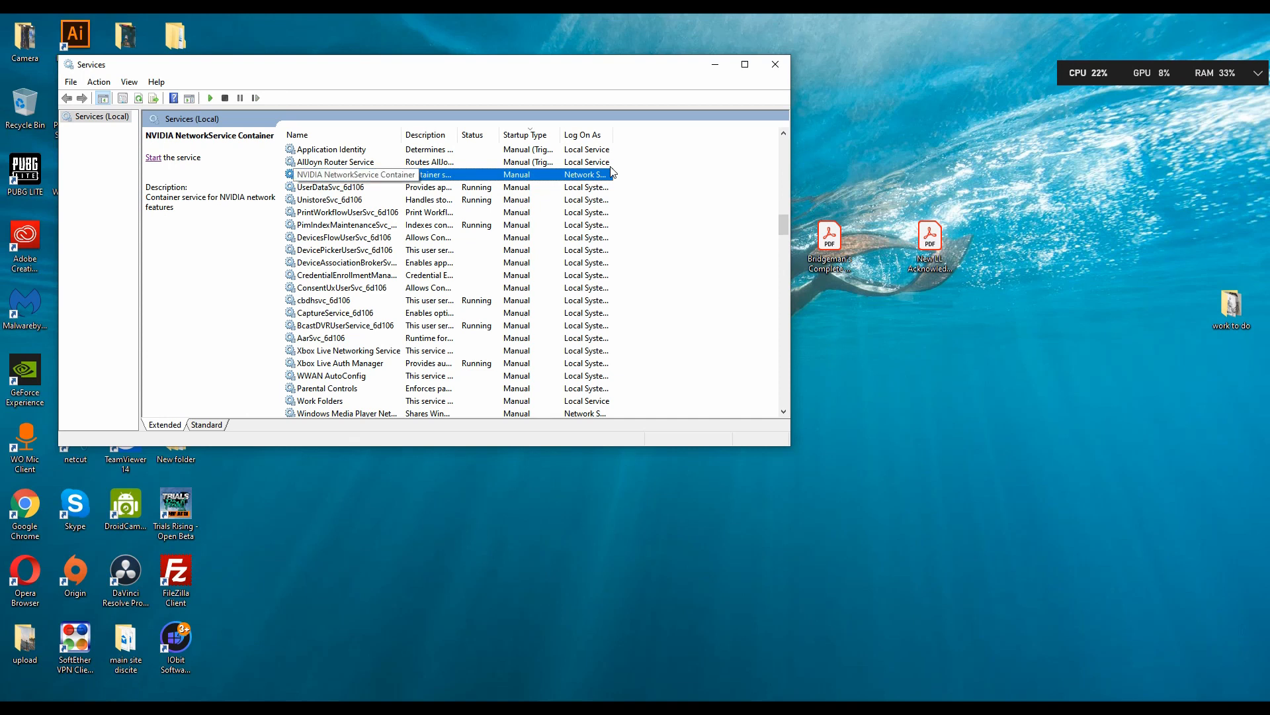
# - Set NVIDIA NetworkService Container's Log On account to Local System in its properties and confirm
pyautogui.doubleClick(368, 175)
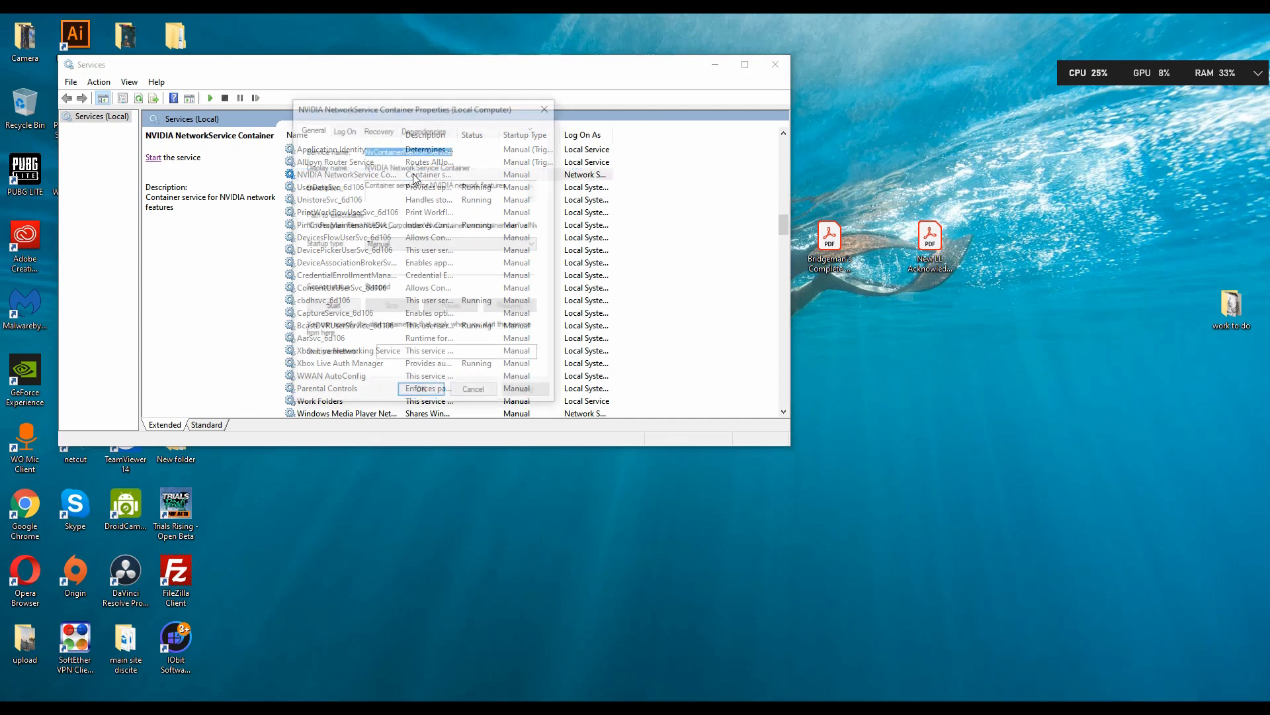
pyautogui.click(343, 129)
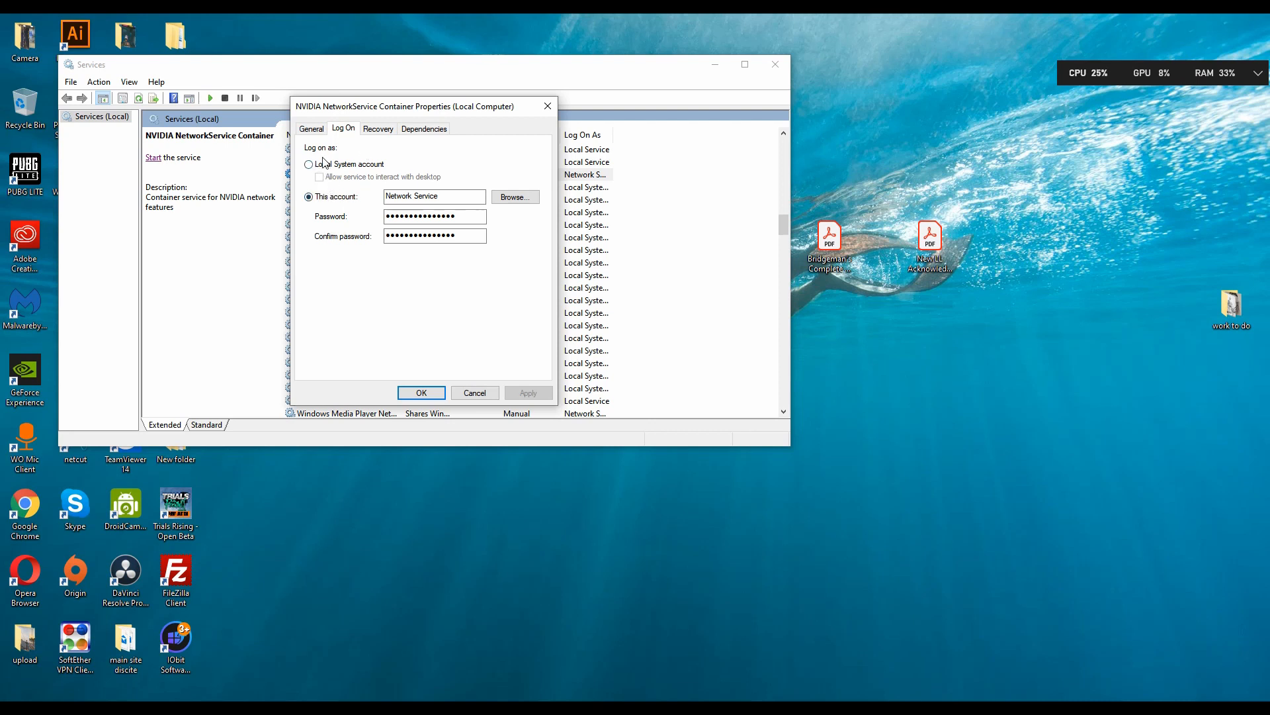
pyautogui.click(309, 165)
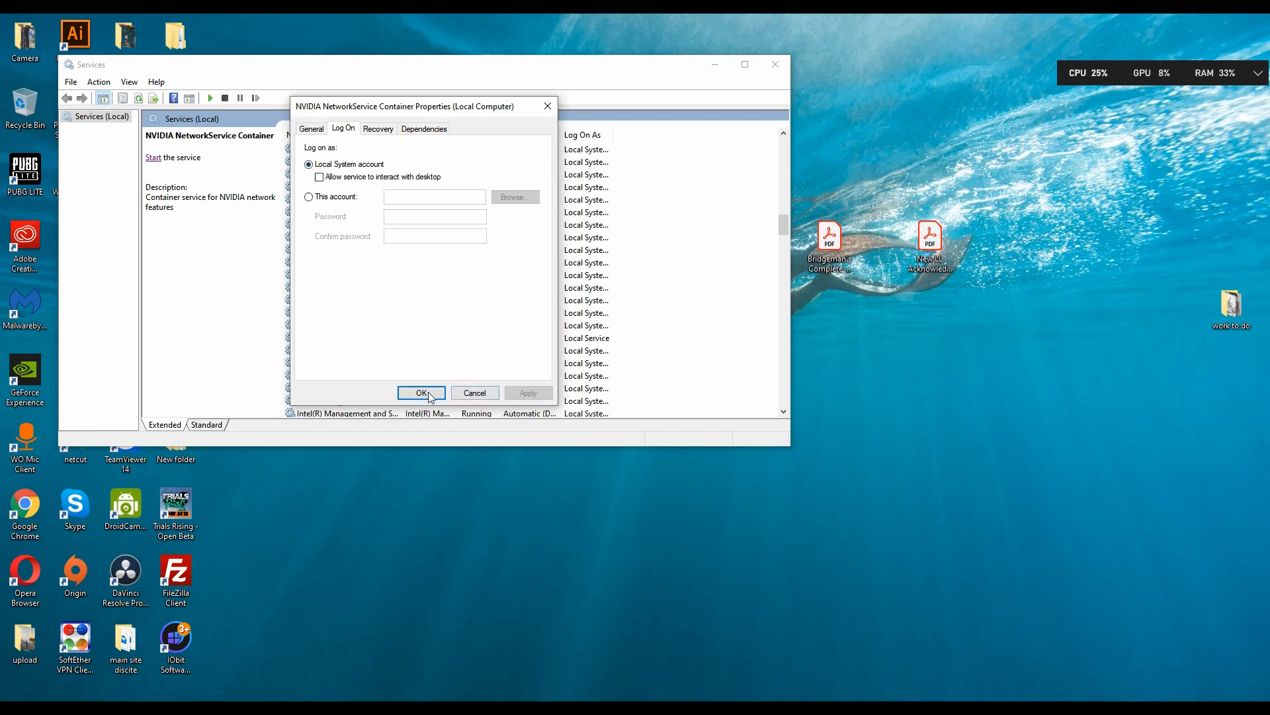
pyautogui.click(421, 392)
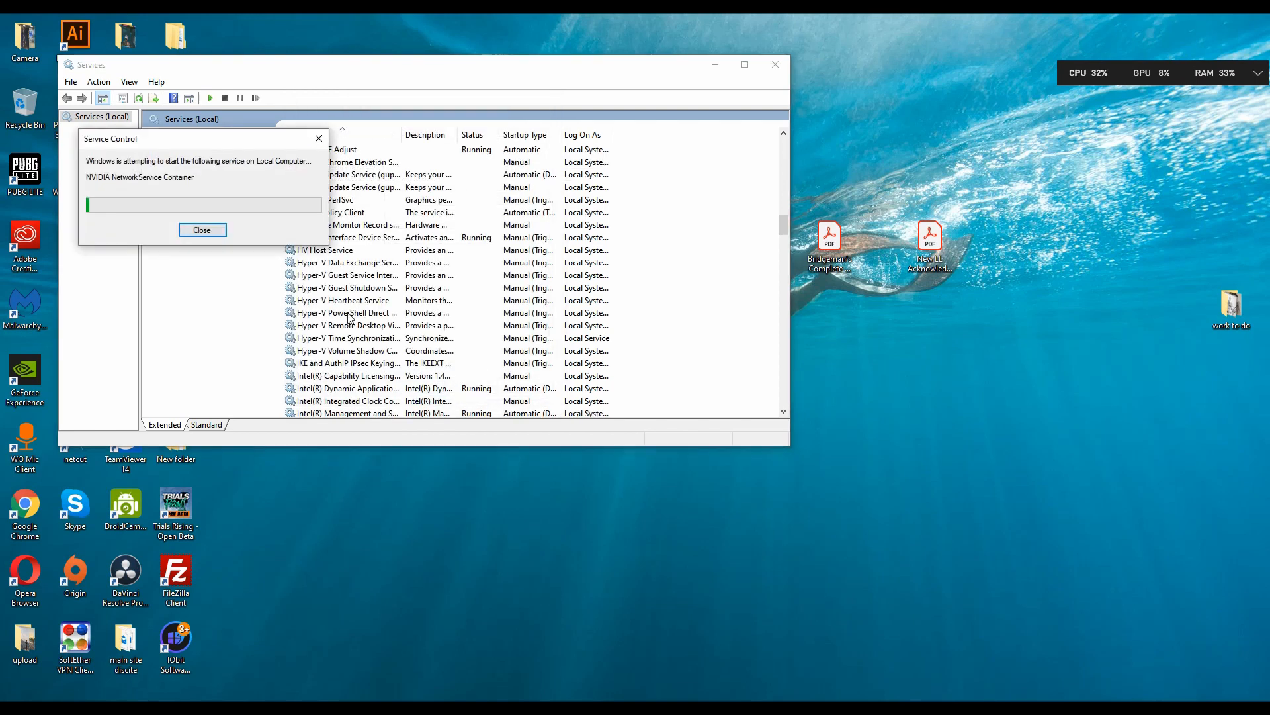